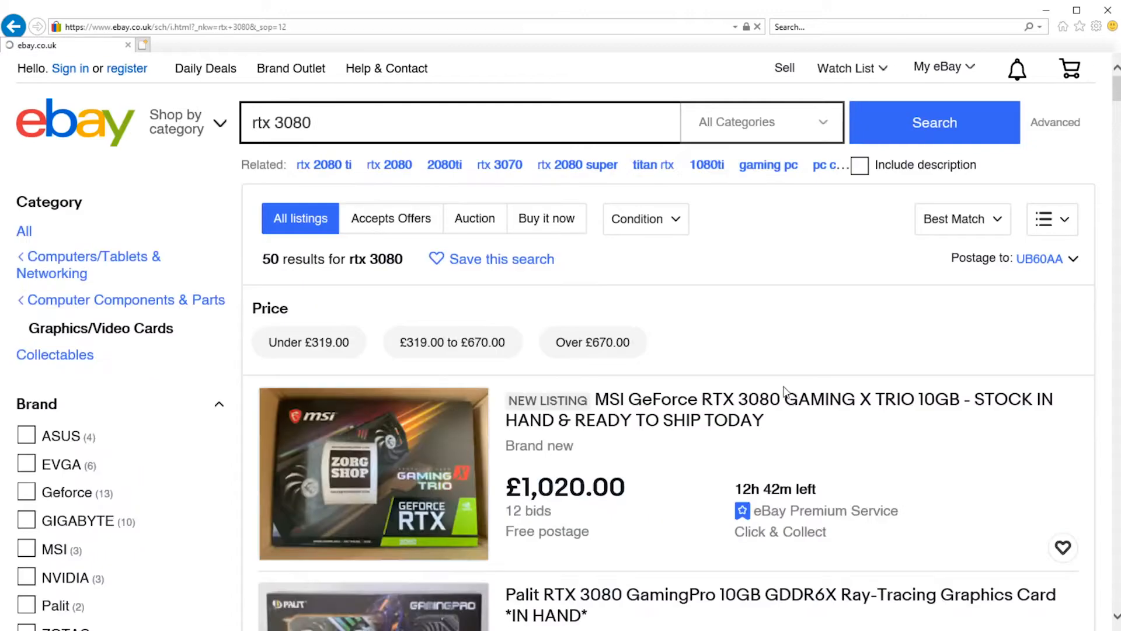
Search 'gbp to usd' on Google and convert 1550 pounds to about 2002.76 US dollars.
{"action": "scroll", "scroll_direction": "down", "scroll_amount": 3}
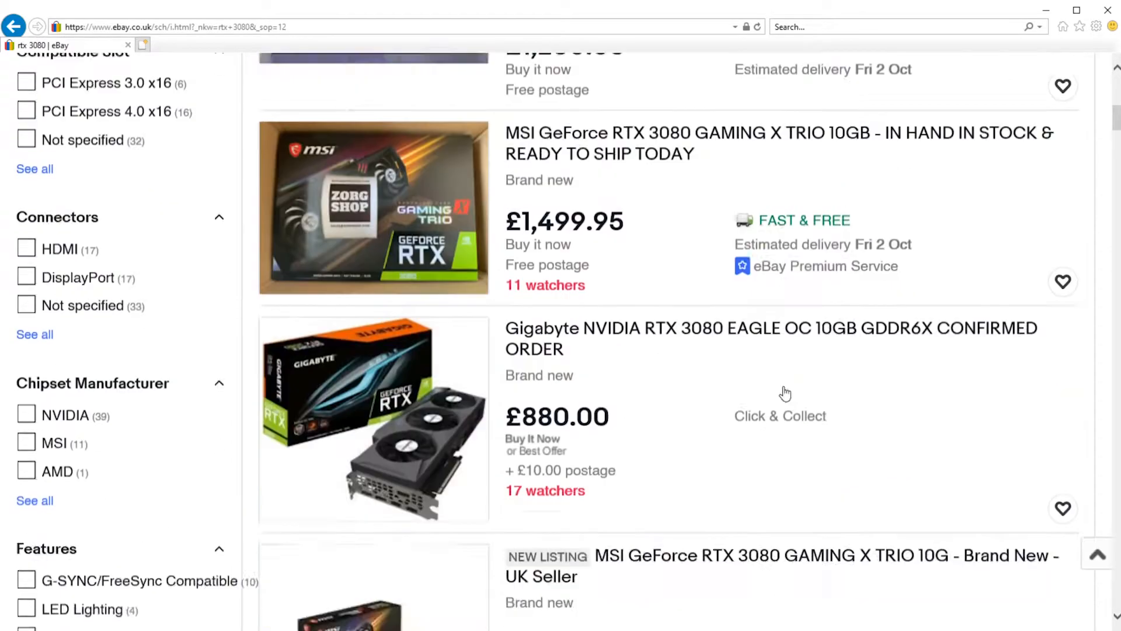
{"action": "scroll", "scroll_direction": "down", "scroll_amount": 3}
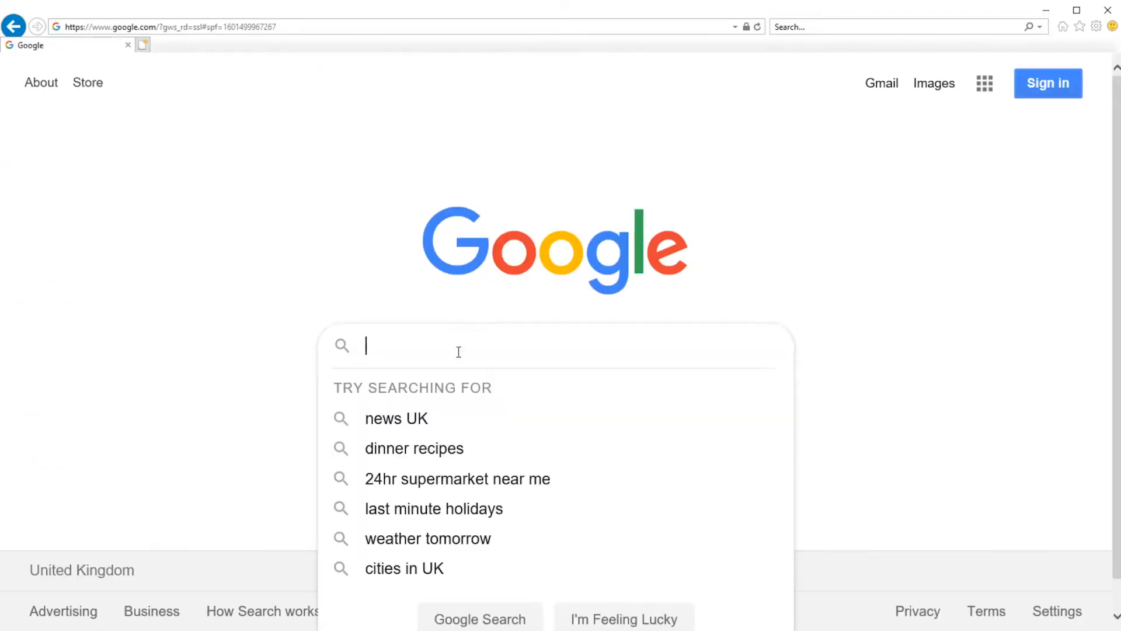
{"action": "type", "text": "gbp to usd"}
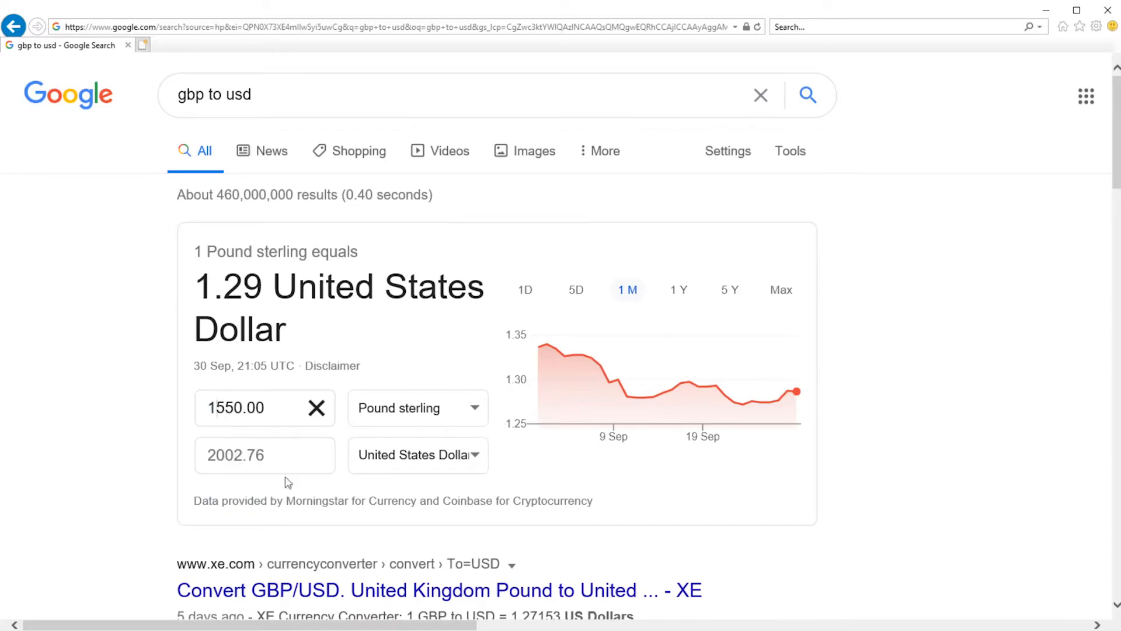
{"action": "type", "text": "calculat"}
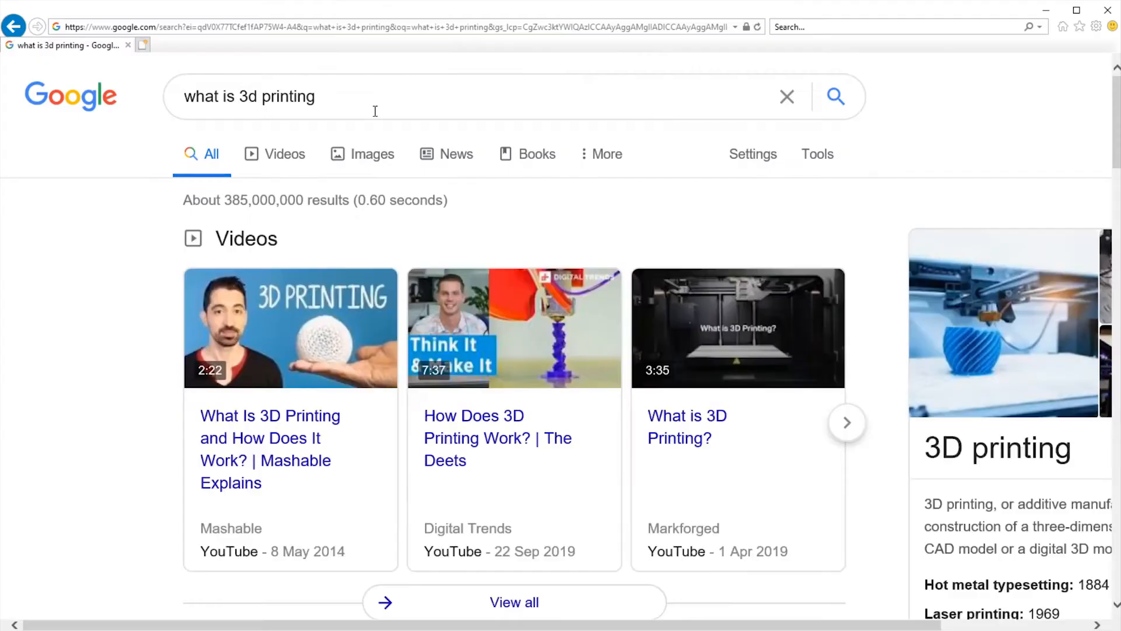
Browse the Google results for 'what is 3d printing' and select one.
{"action": "scroll", "scroll_direction": "down", "scroll_amount": 3}
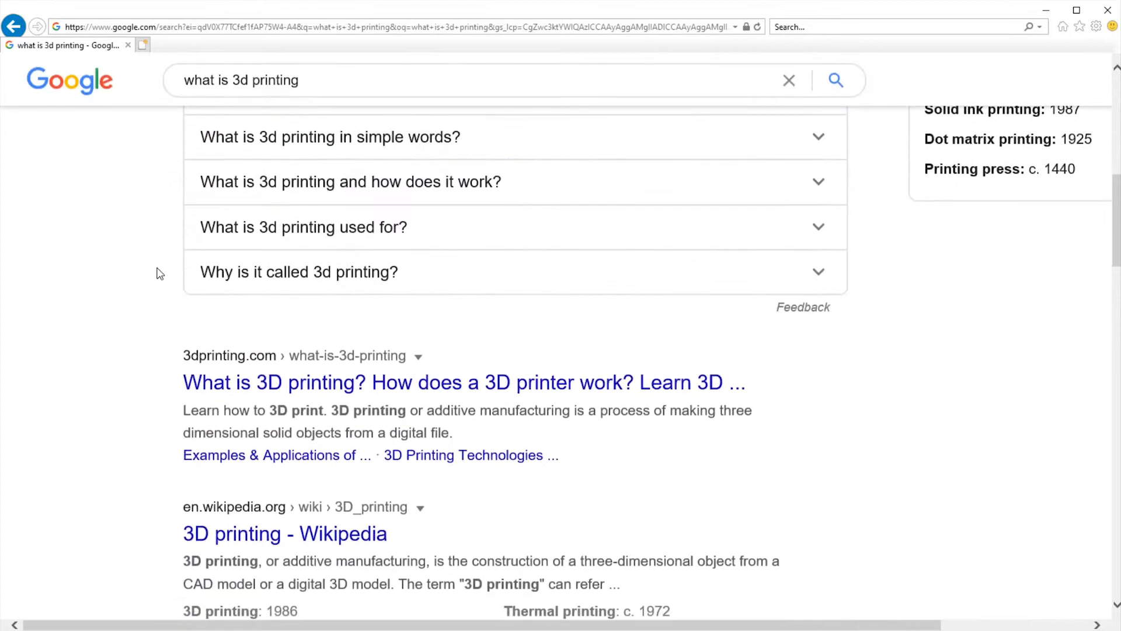
{"action": "left_click", "coordinate": [329, 137]}
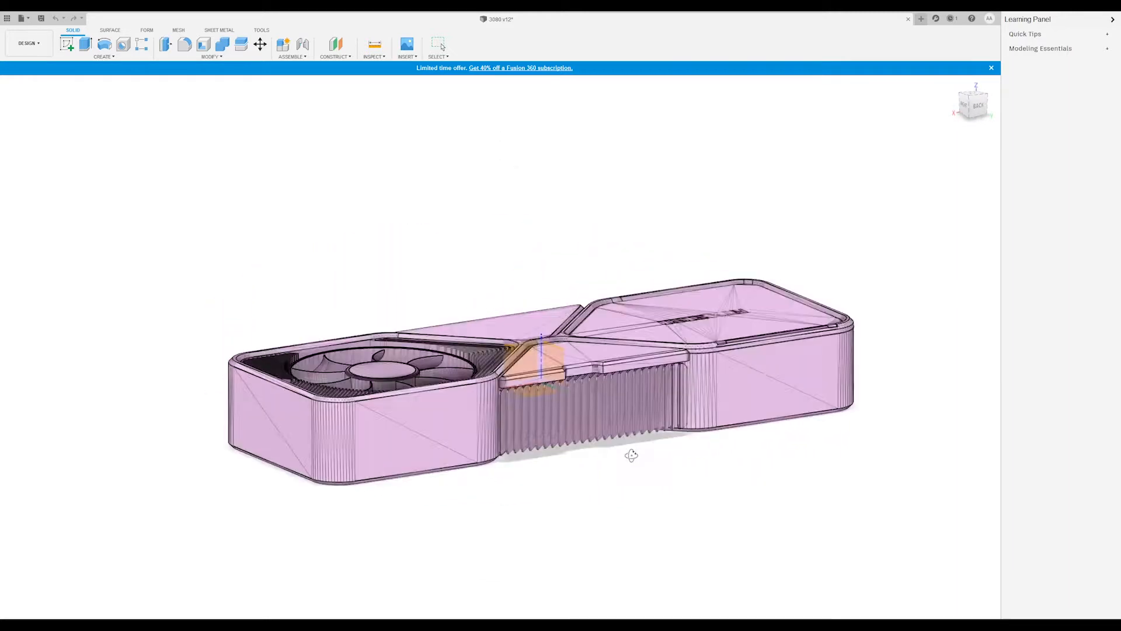
Orbit the RTX 3080 model to view its fan side and ribbed middle section.
{"action": "left_click_drag", "start_coordinate": [631, 454], "coordinate": [669, 488]}
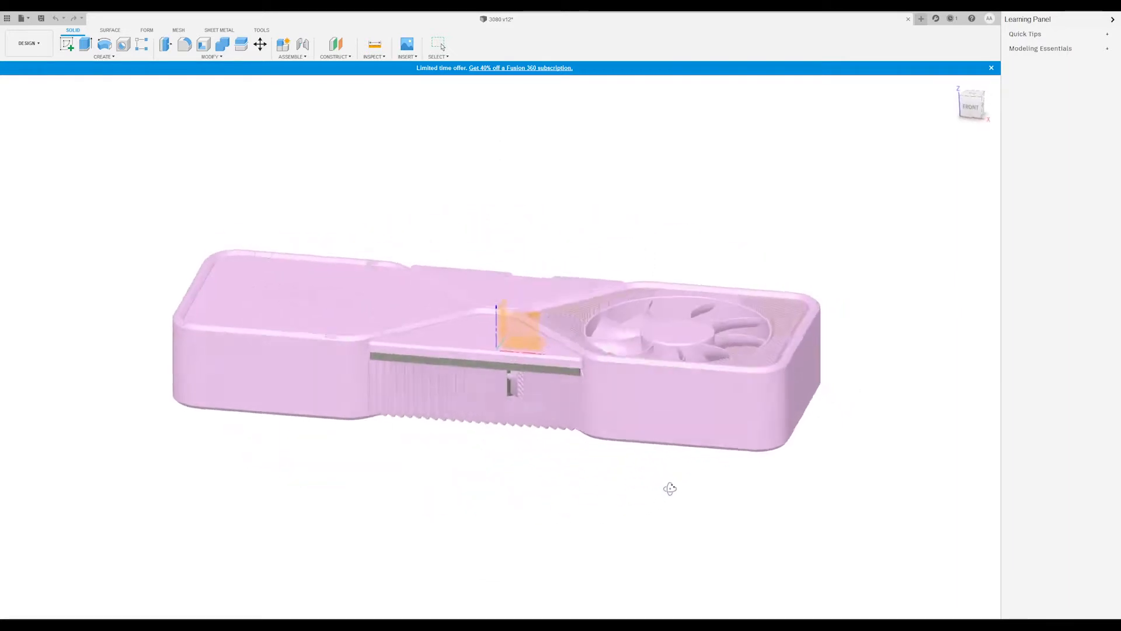